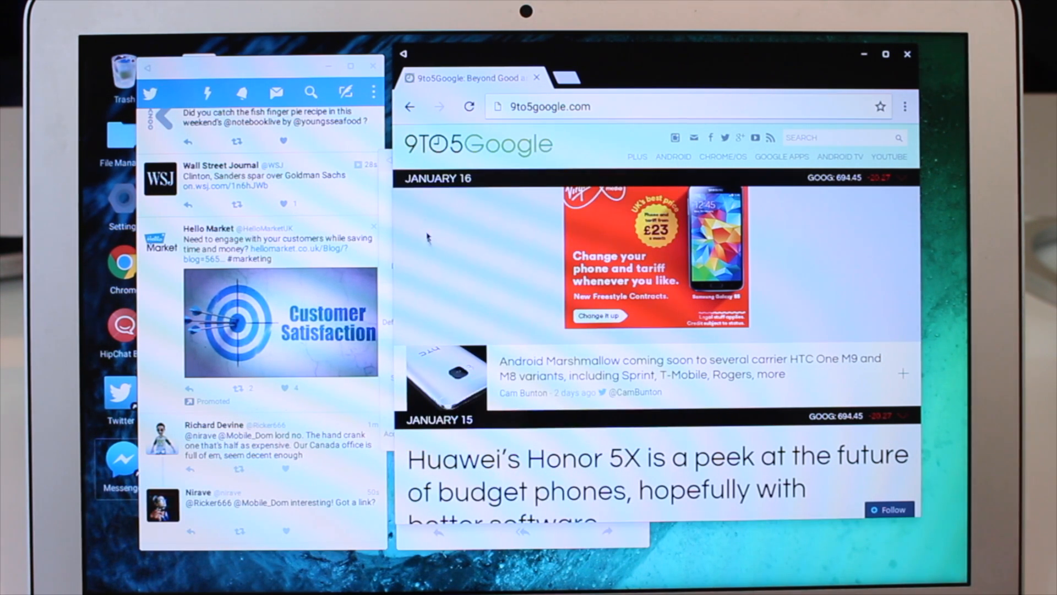
mouse_move(537, 428)
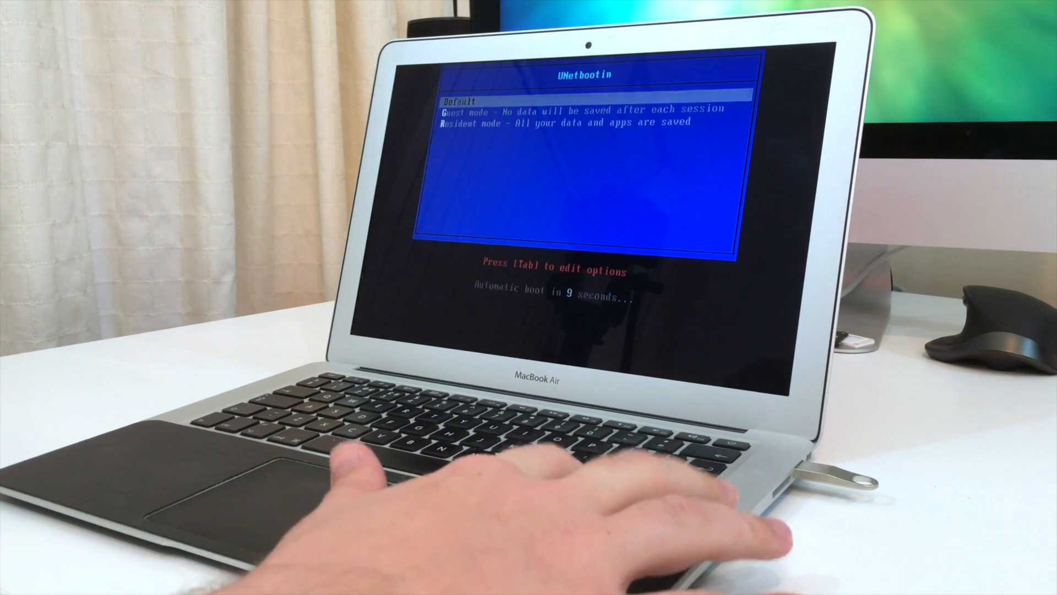
Boot Remix OS in the selected mode from the UNetbootin menu.
key("down")
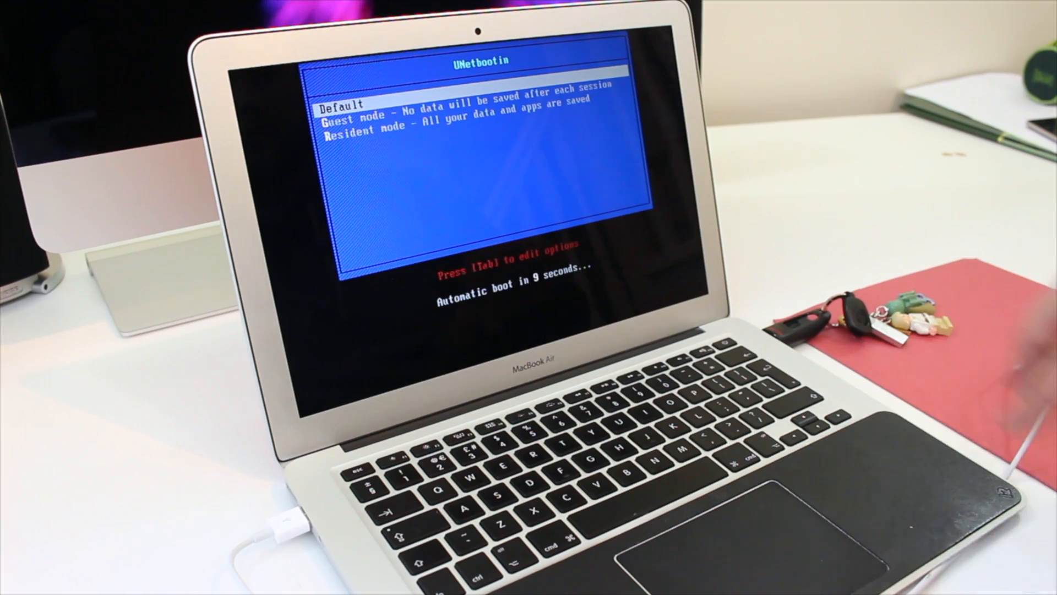
key("Down")
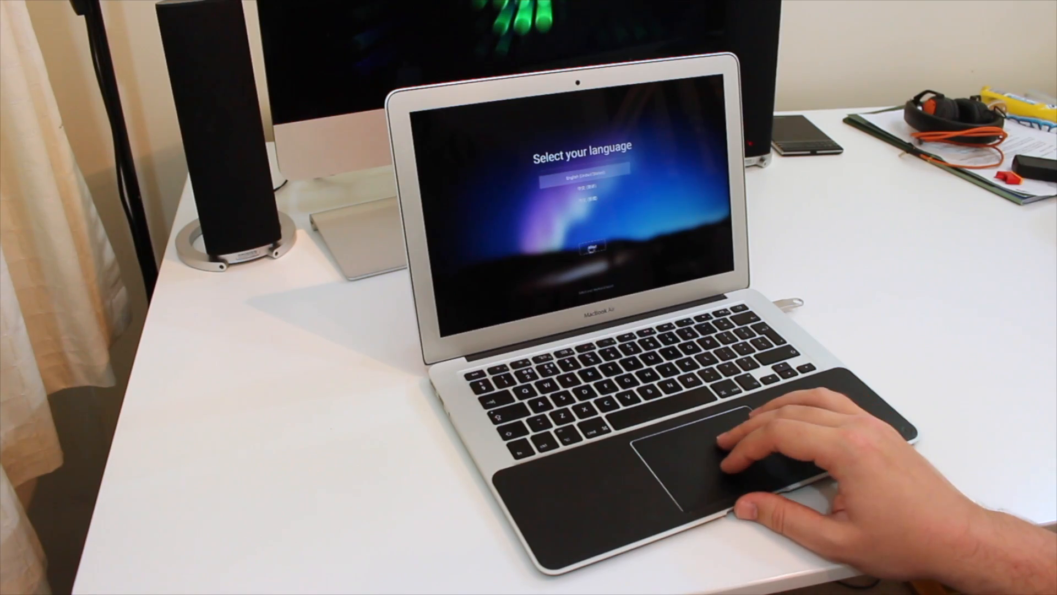
Choose a language on the Select your language setup screen.
left_click(593, 246)
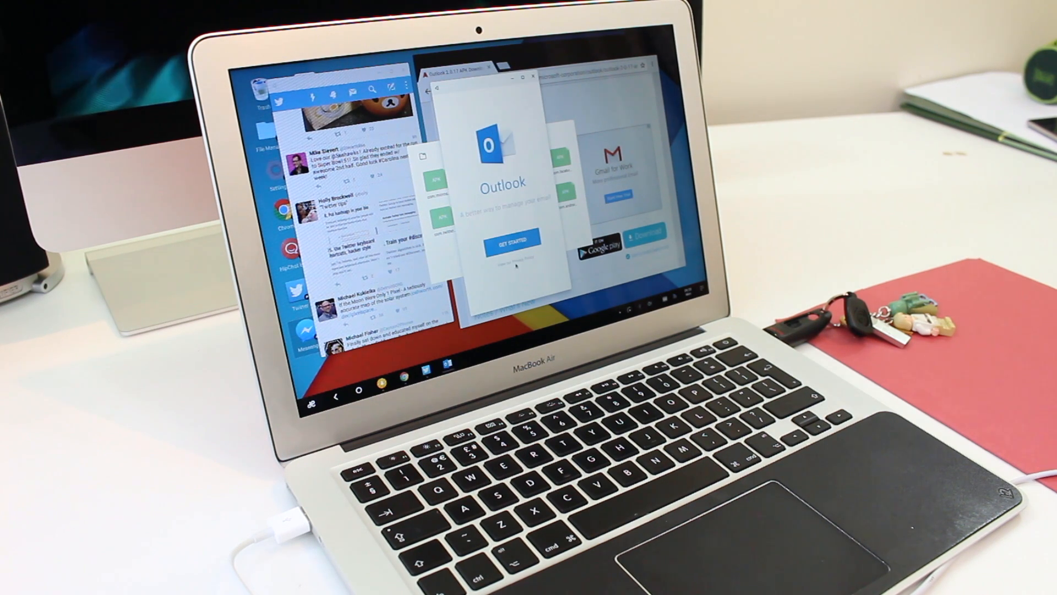
left_click(510, 242)
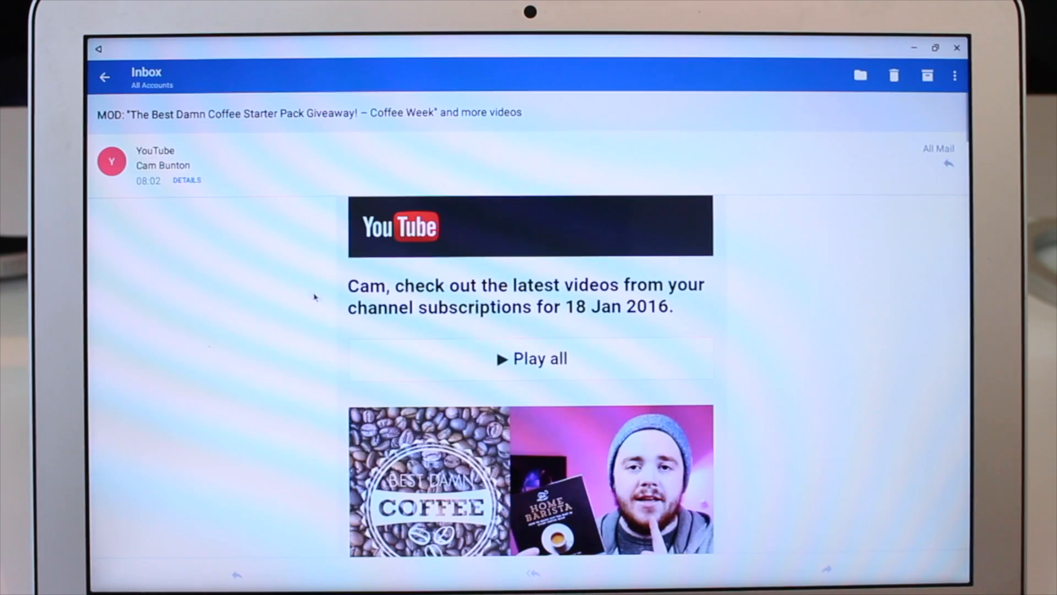
mouse_move(376, 331)
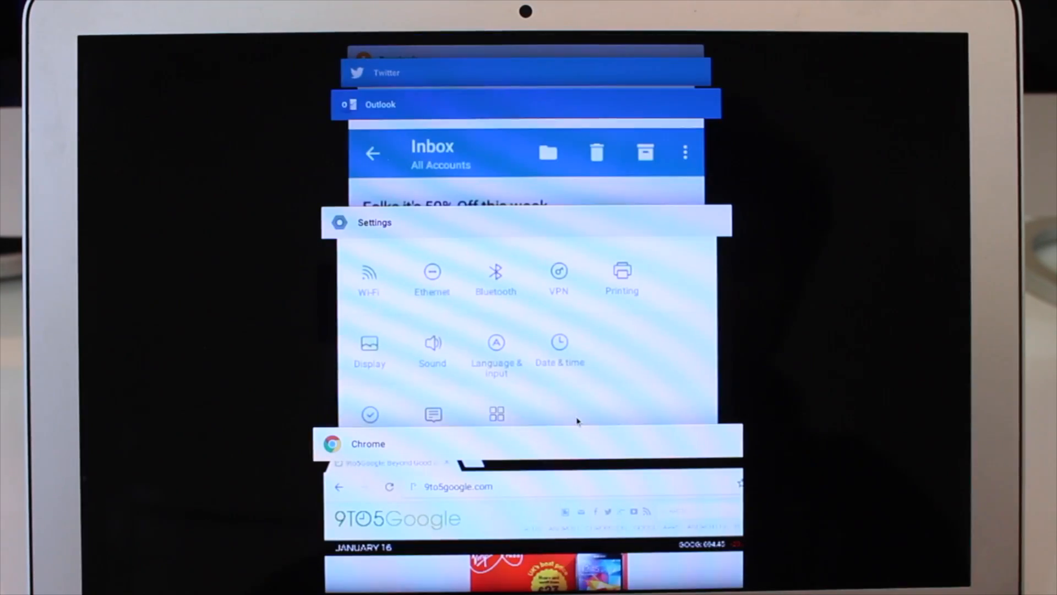
Show the start menu's power options: Standby, Restart and Shut down.
scroll("down", 3)
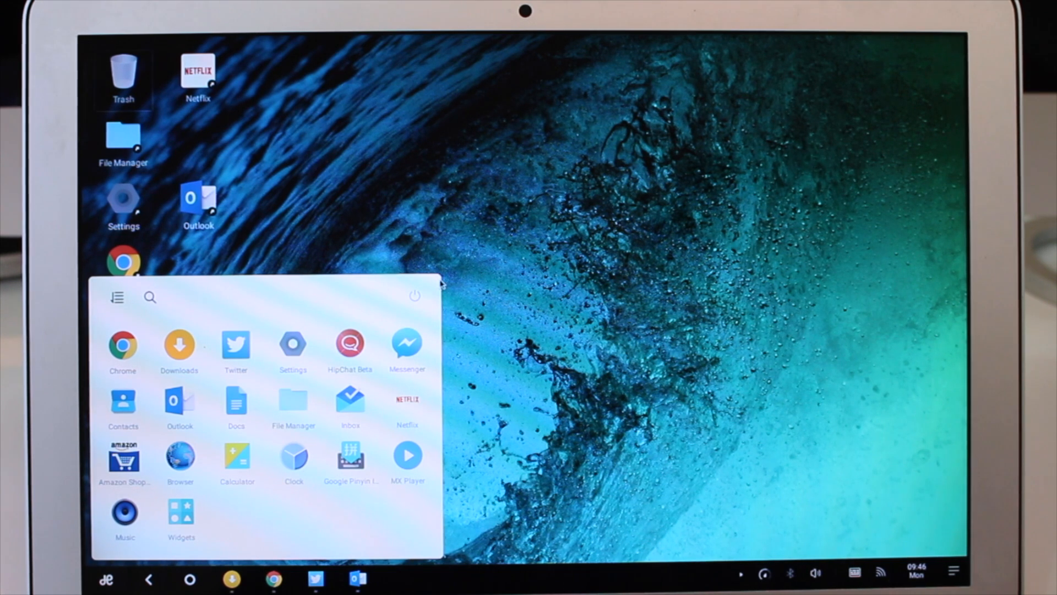
left_click(414, 295)
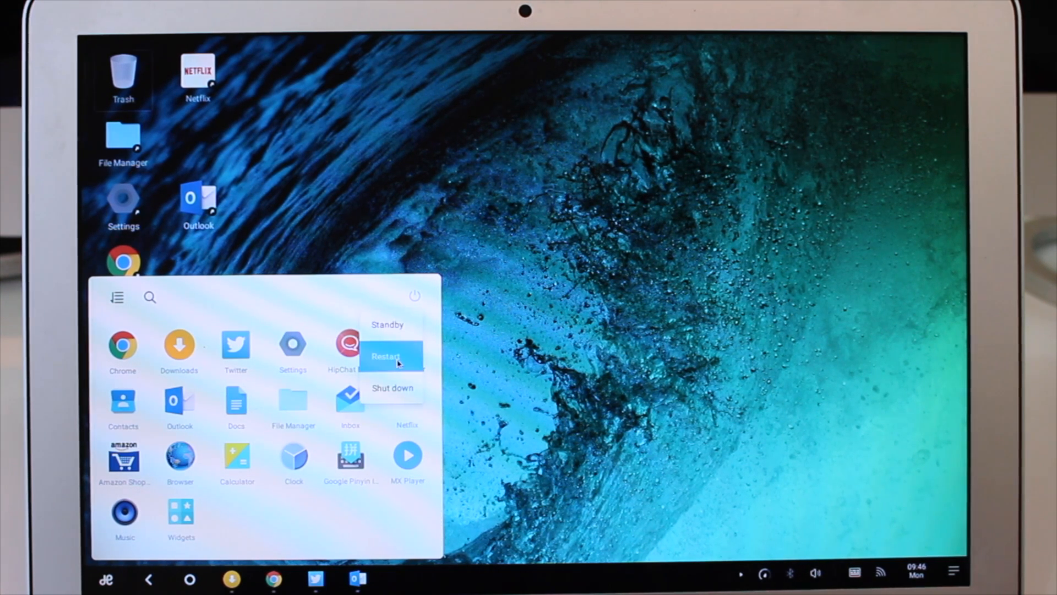